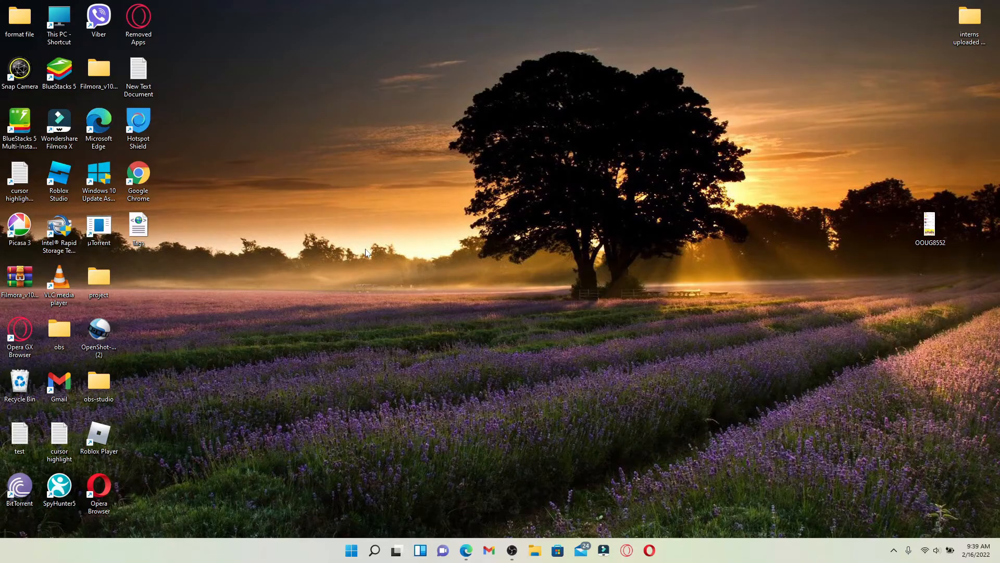
{"action": "mouse_move", "coordinate": [604, 238]}
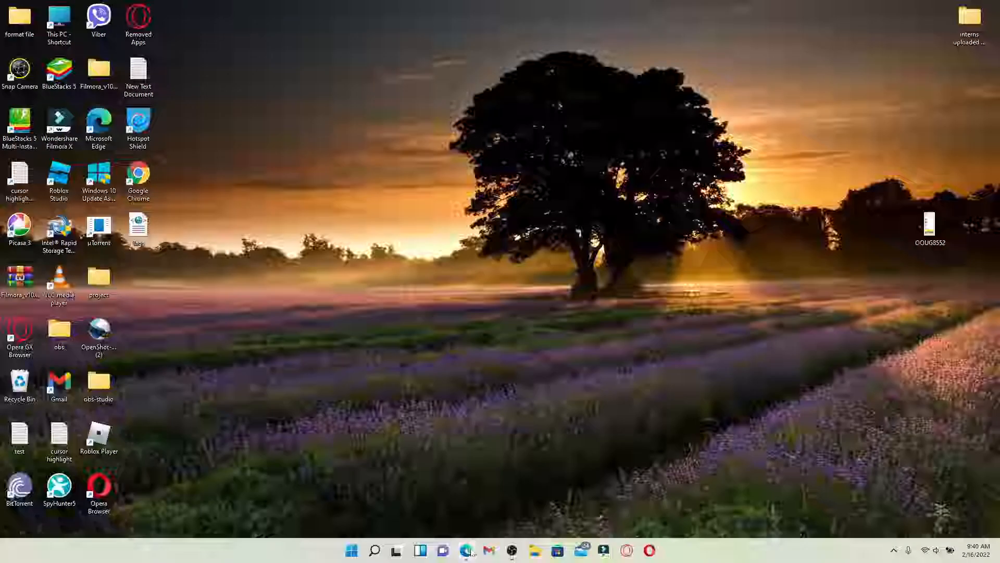
{"action": "left_click", "coordinate": [467, 550]}
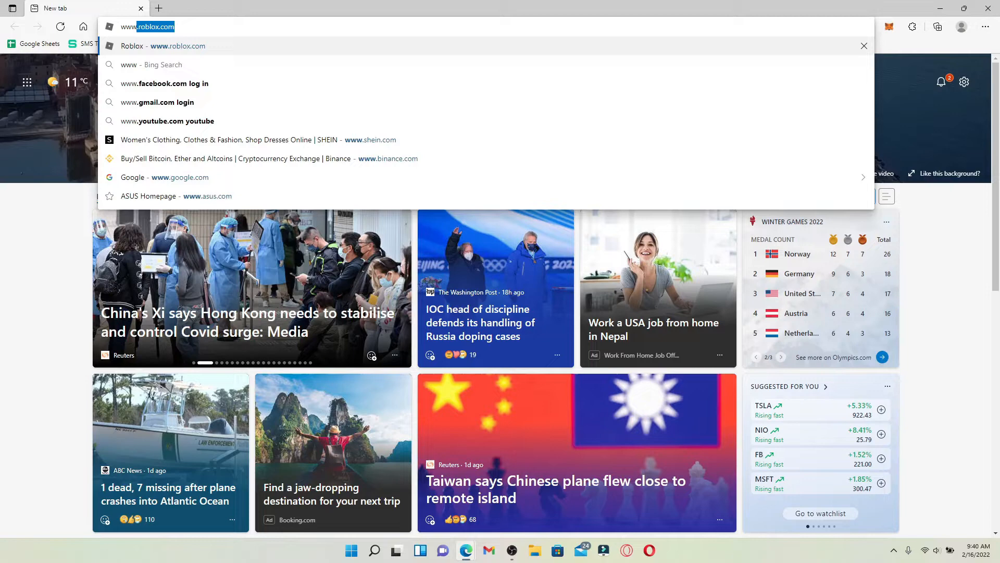
{"action": "type", "text": "www.mailchimp.com"}
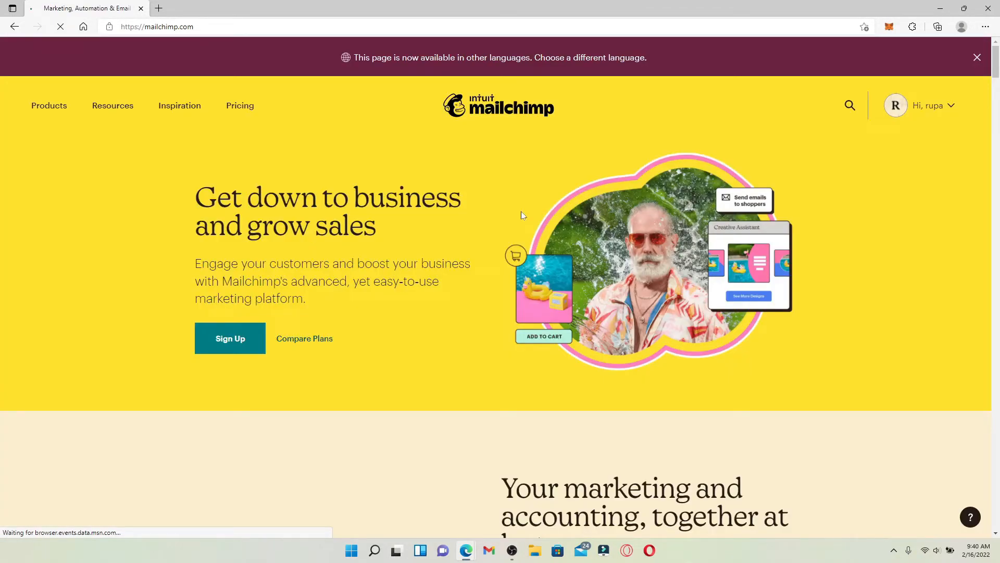
- Dismiss the language banner and reach the xyz co.ltd Audience dashboard via the account menu
{"action": "left_click", "coordinate": [976, 58]}
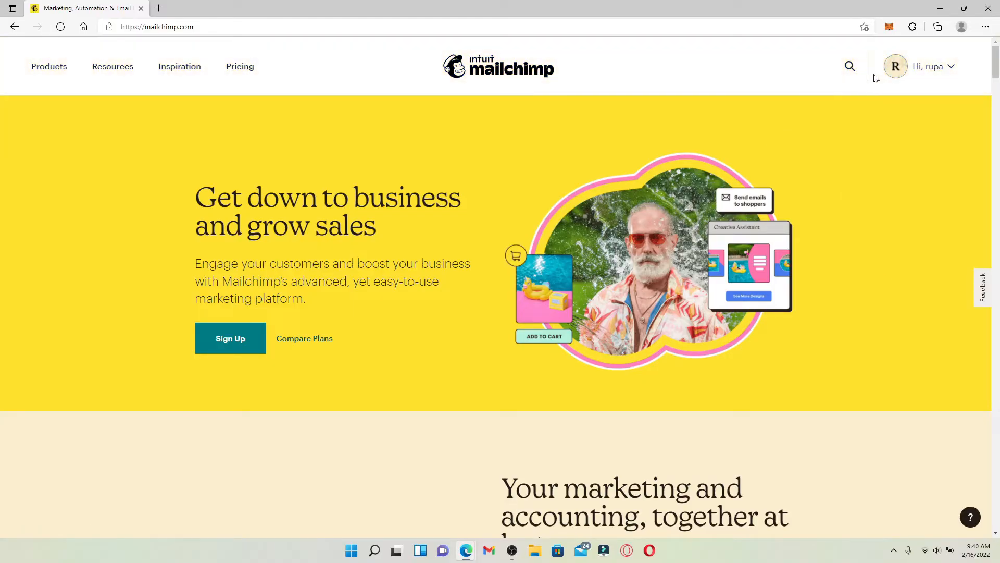
{"action": "left_click", "coordinate": [930, 67]}
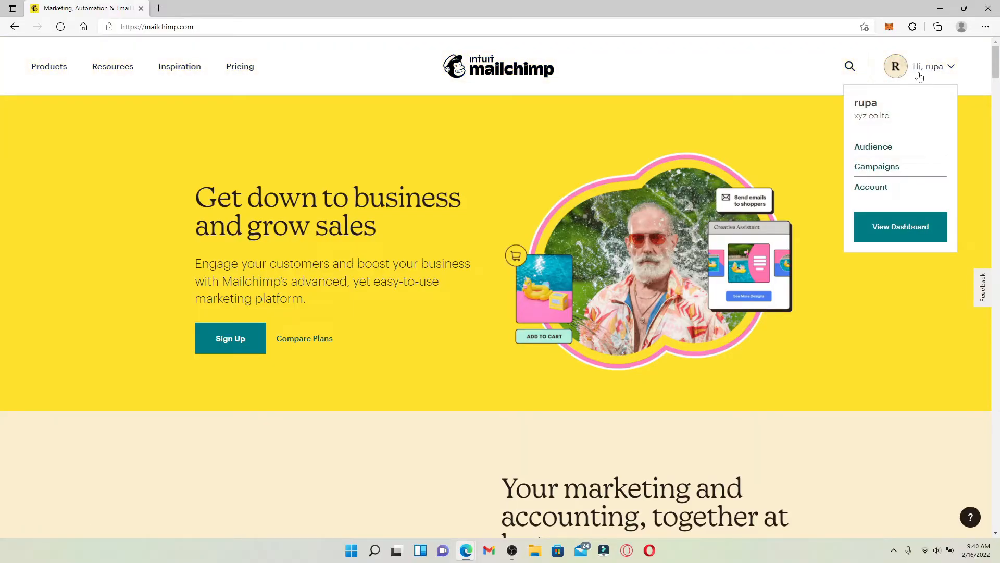
{"action": "mouse_move", "coordinate": [880, 150]}
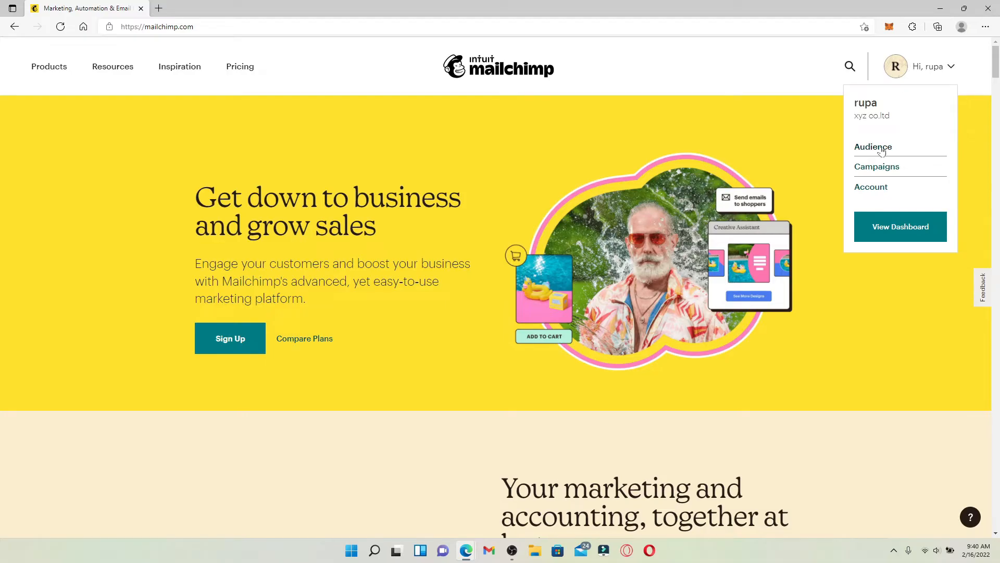
{"action": "left_click", "coordinate": [872, 147]}
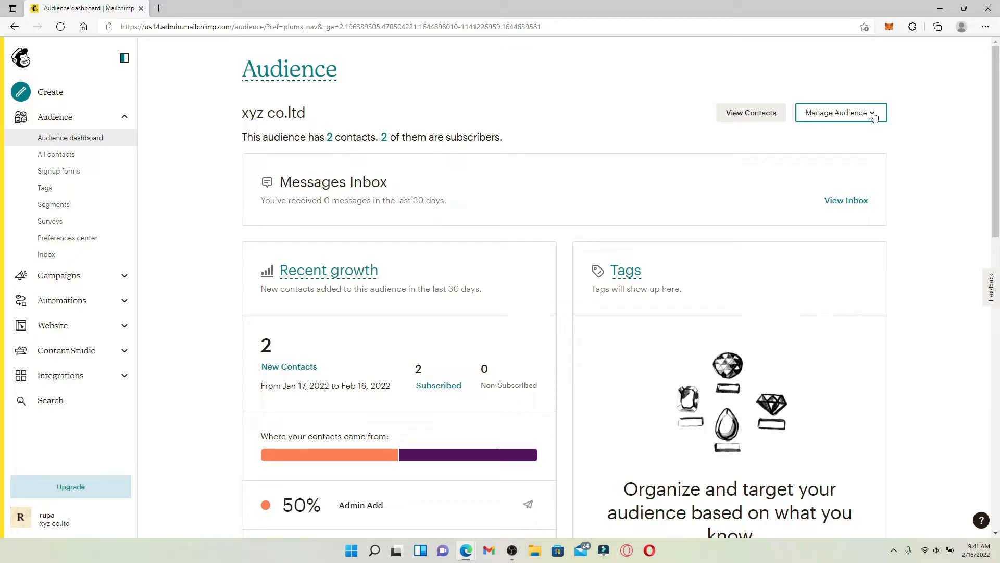
{"action": "mouse_move", "coordinate": [577, 242]}
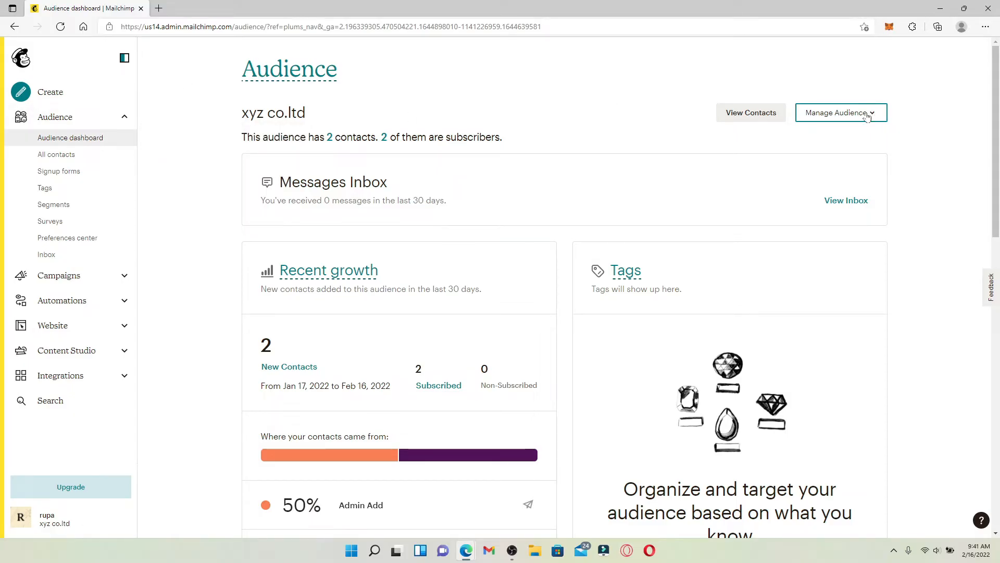
- From View audiences, select the xyz co.ltd audience and request its deletion
{"action": "left_click", "coordinate": [841, 112]}
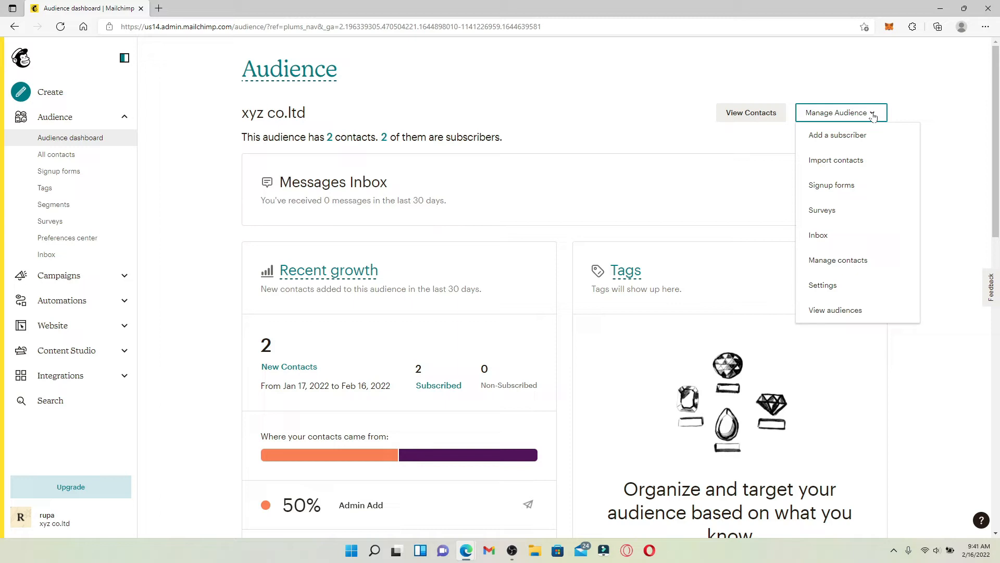
{"action": "mouse_move", "coordinate": [836, 310]}
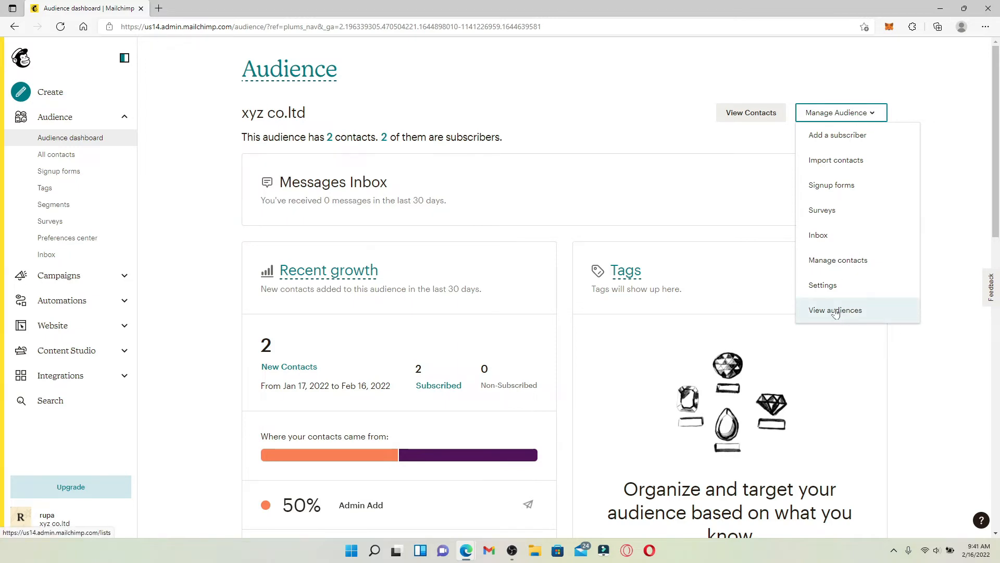
{"action": "left_click", "coordinate": [835, 309]}
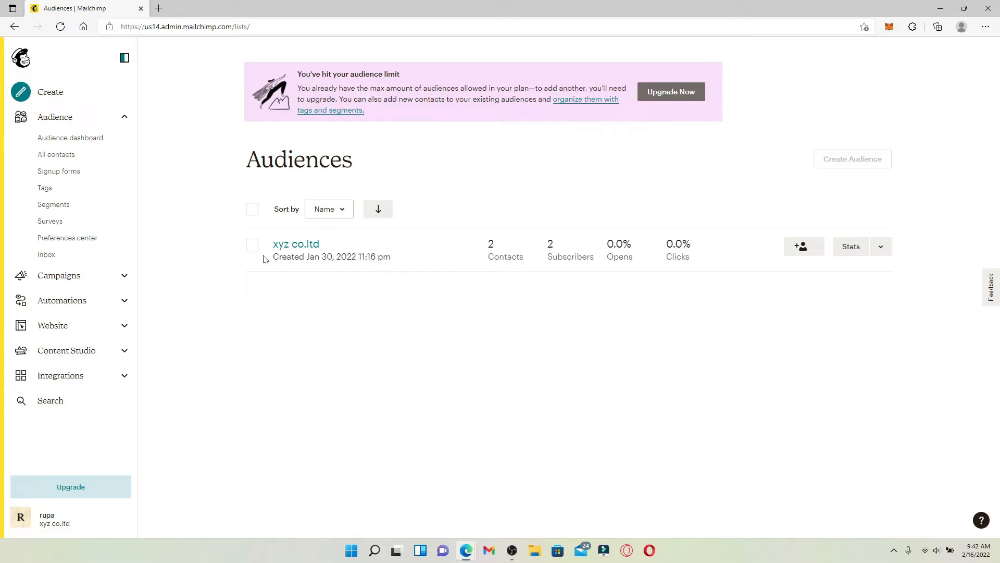
{"action": "left_click", "coordinate": [252, 245]}
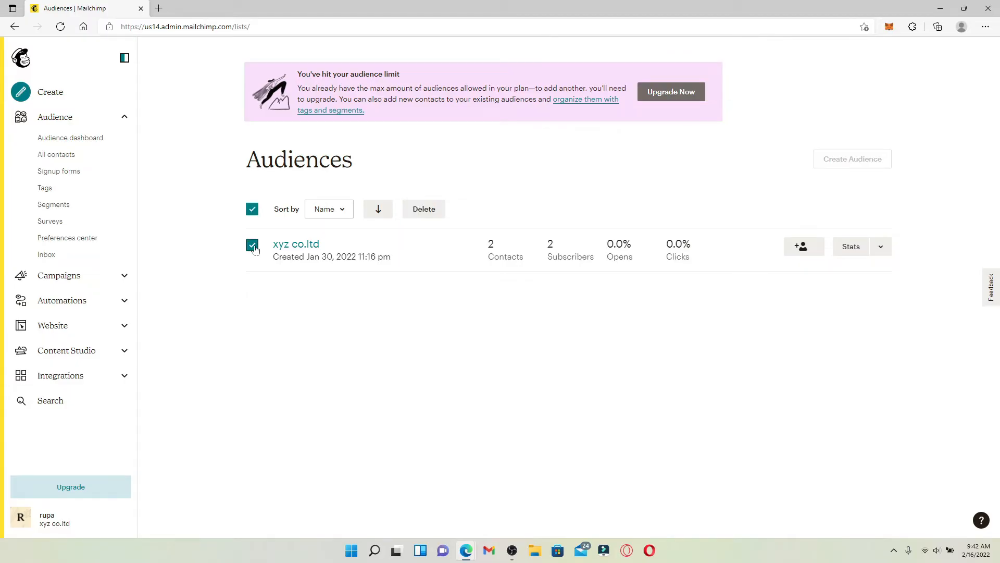
{"action": "mouse_move", "coordinate": [423, 209]}
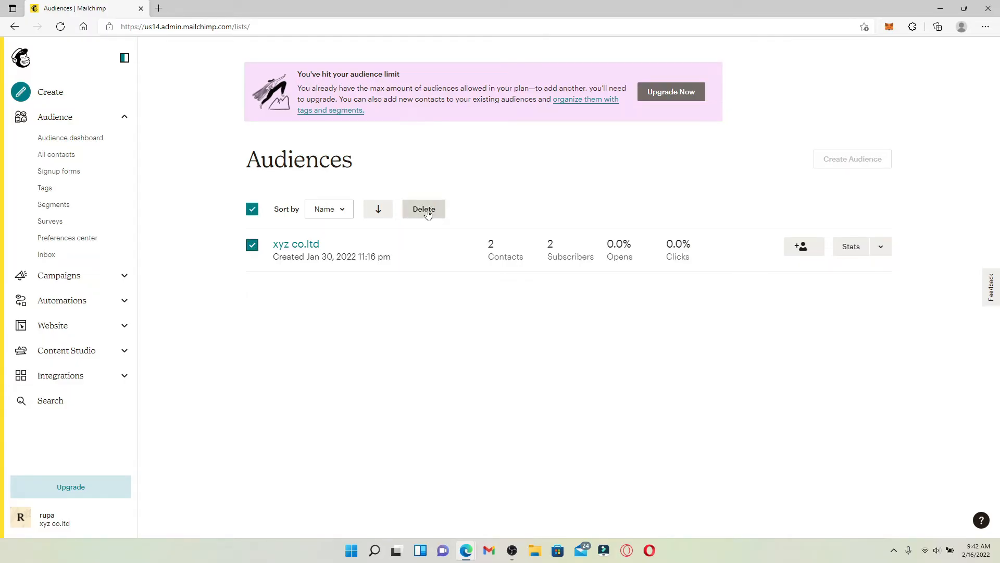
{"action": "left_click", "coordinate": [423, 208]}
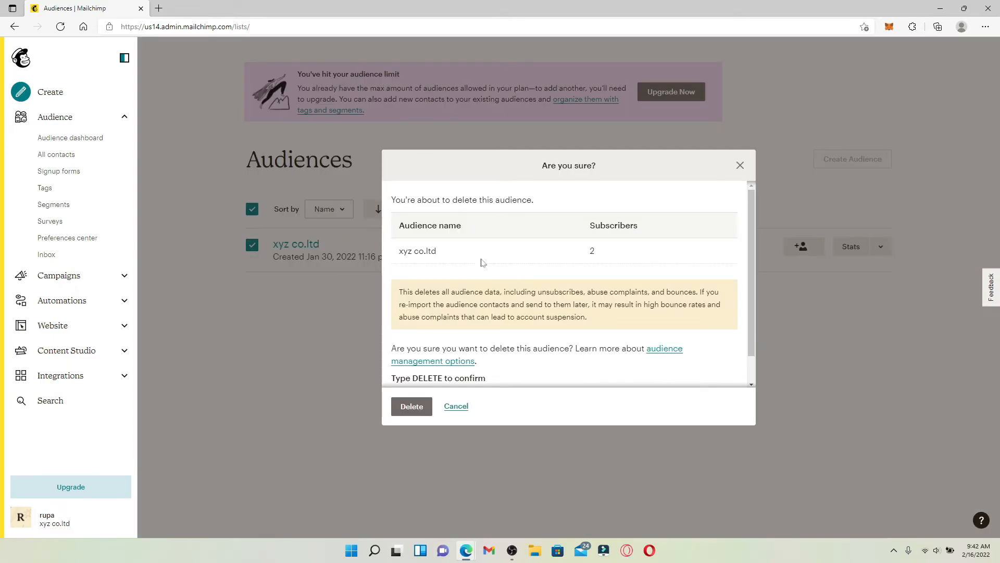
{"action": "mouse_move", "coordinate": [609, 325]}
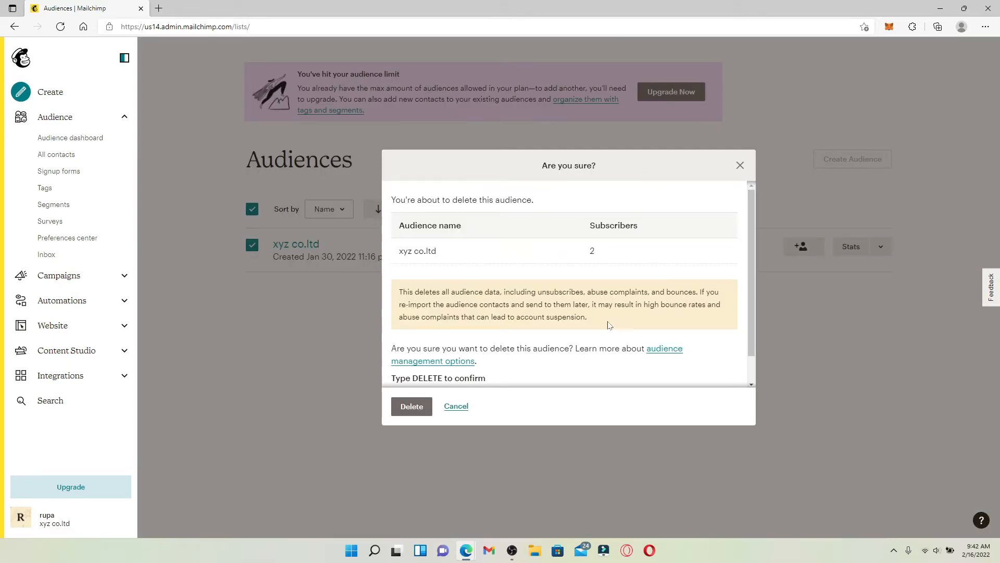
{"action": "mouse_move", "coordinate": [526, 337]}
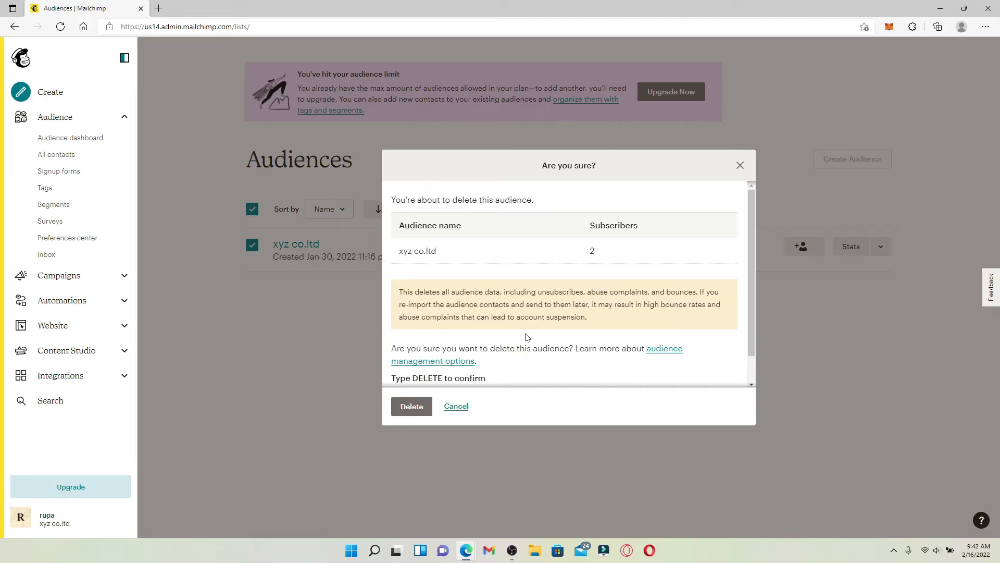
- Confirm with DELETE to permanently remove the xyz co.ltd audience
{"action": "type", "text": "DELETE"}
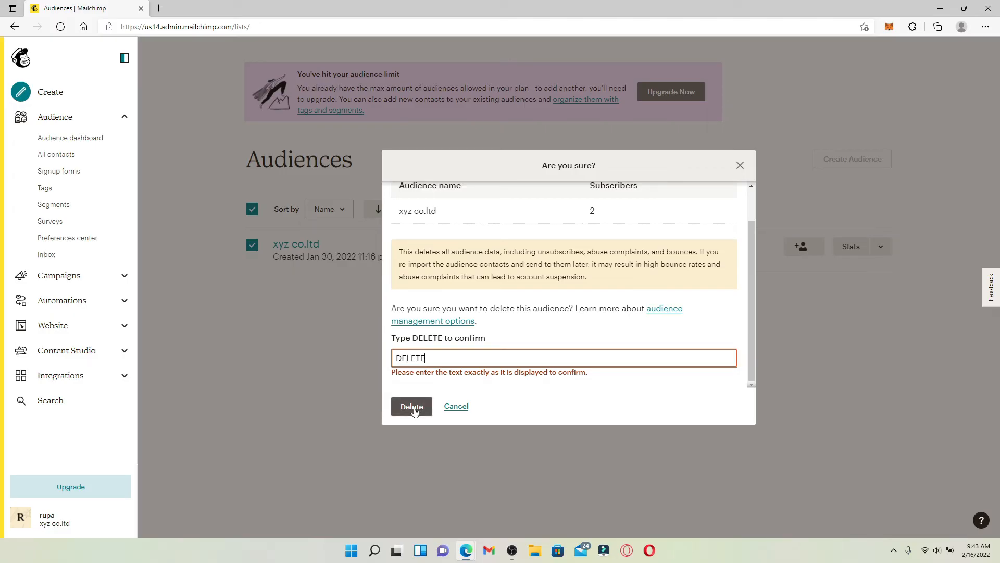
{"action": "left_click", "coordinate": [412, 406]}
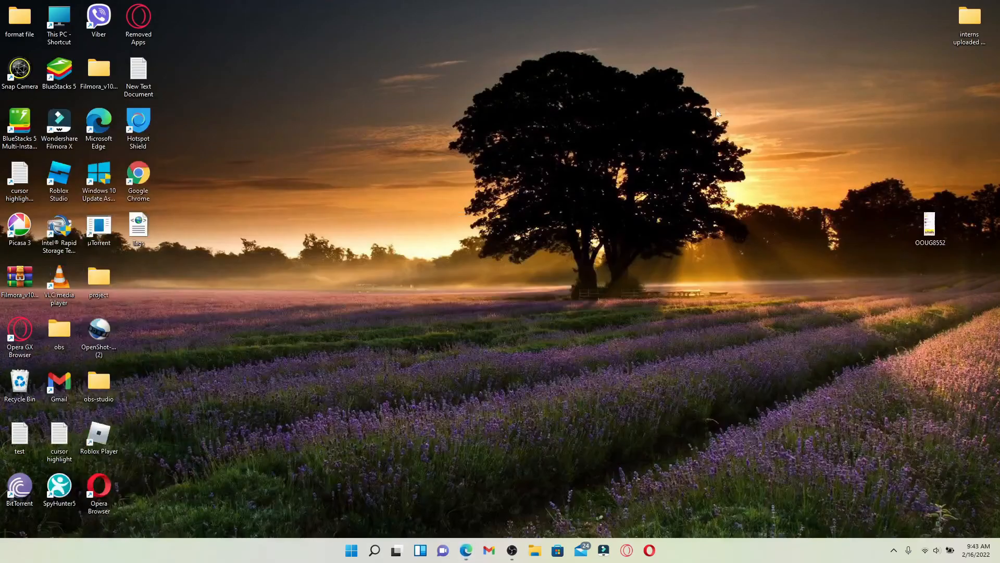
{"action": "mouse_move", "coordinate": [411, 243]}
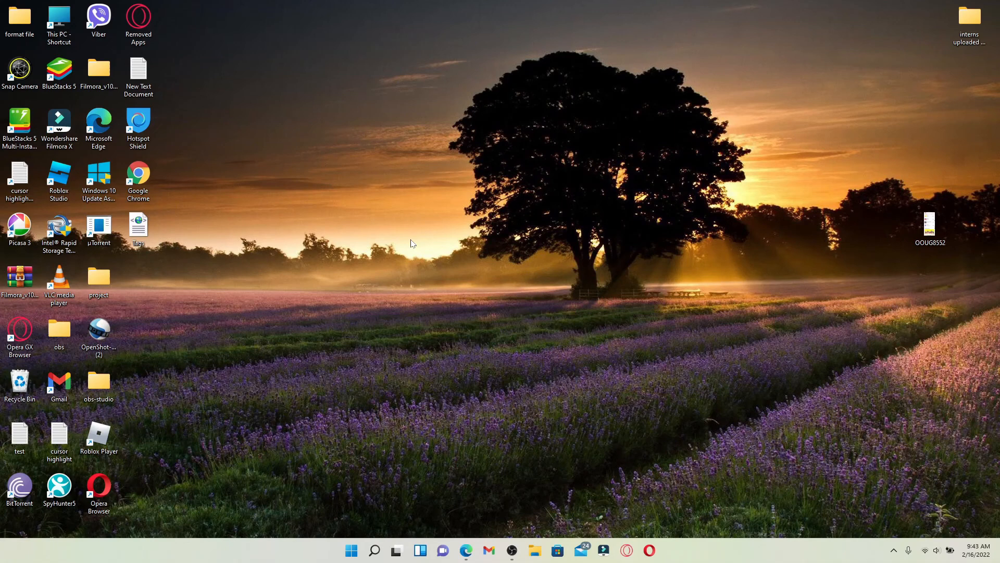